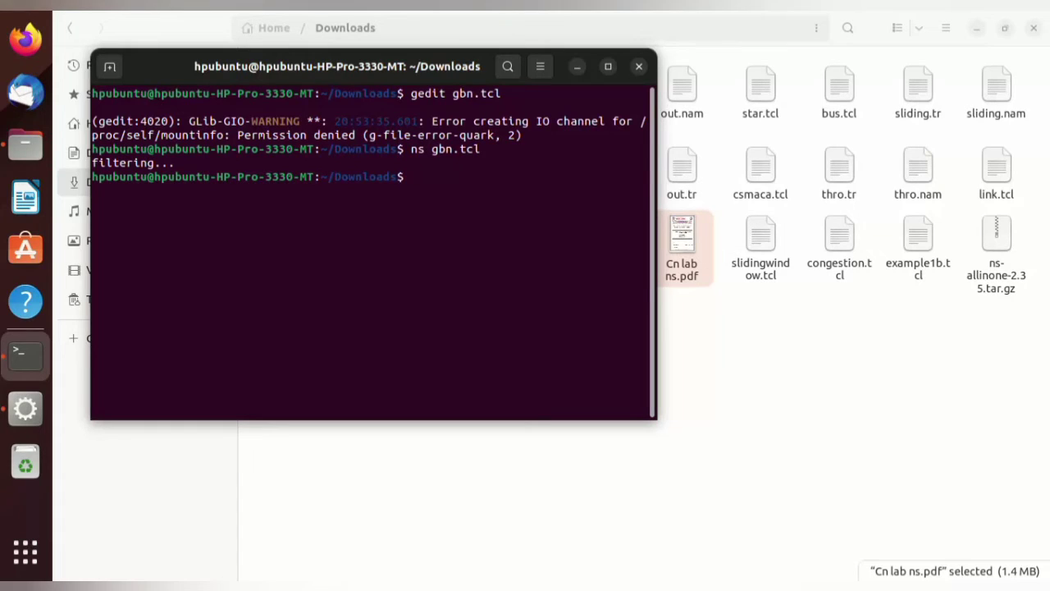
# Open sr.tcl in gedit and scroll through the script.
pyautogui.write('gedit s')
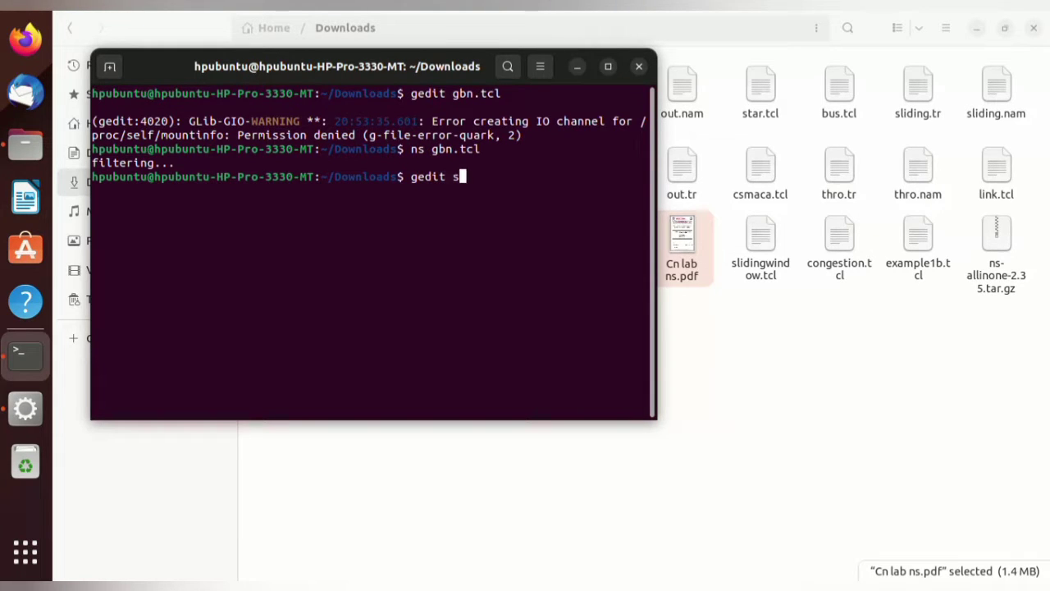
pyautogui.write('r.tcl')
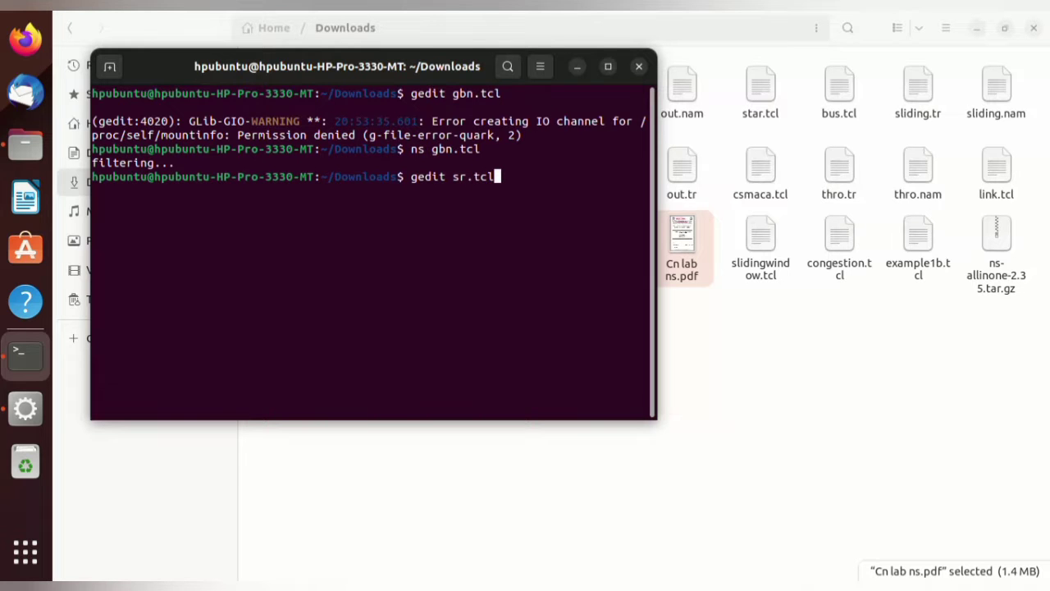
pyautogui.press('Return')
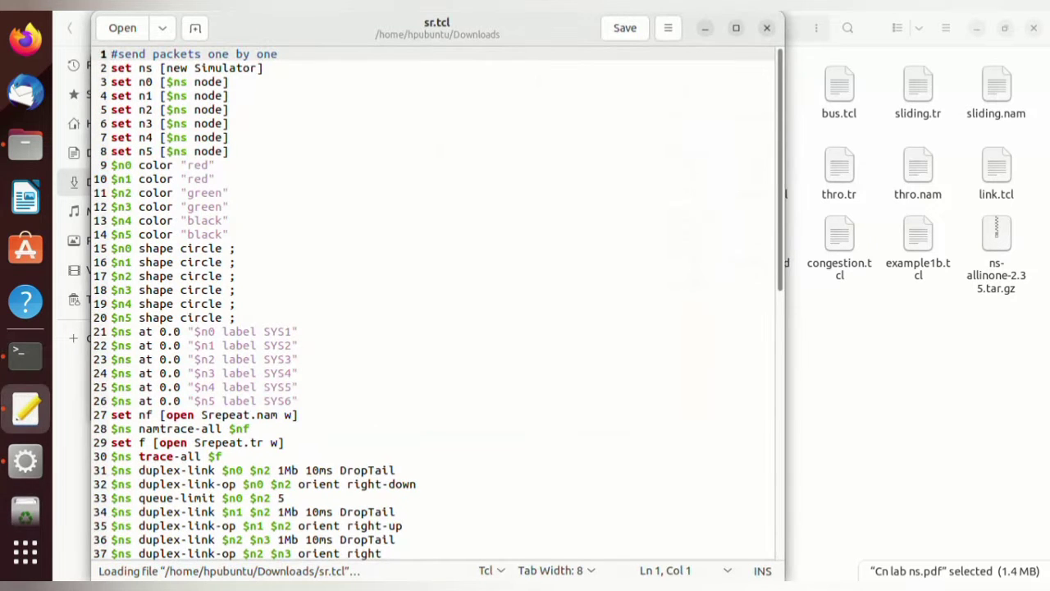
pyautogui.scroll(-3)
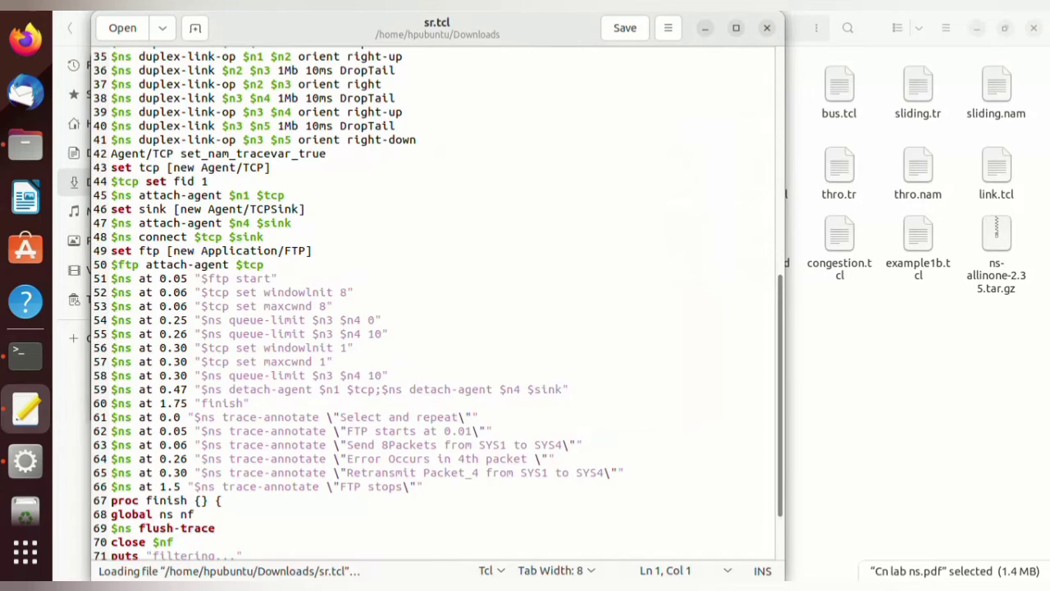
pyautogui.scroll(-3)
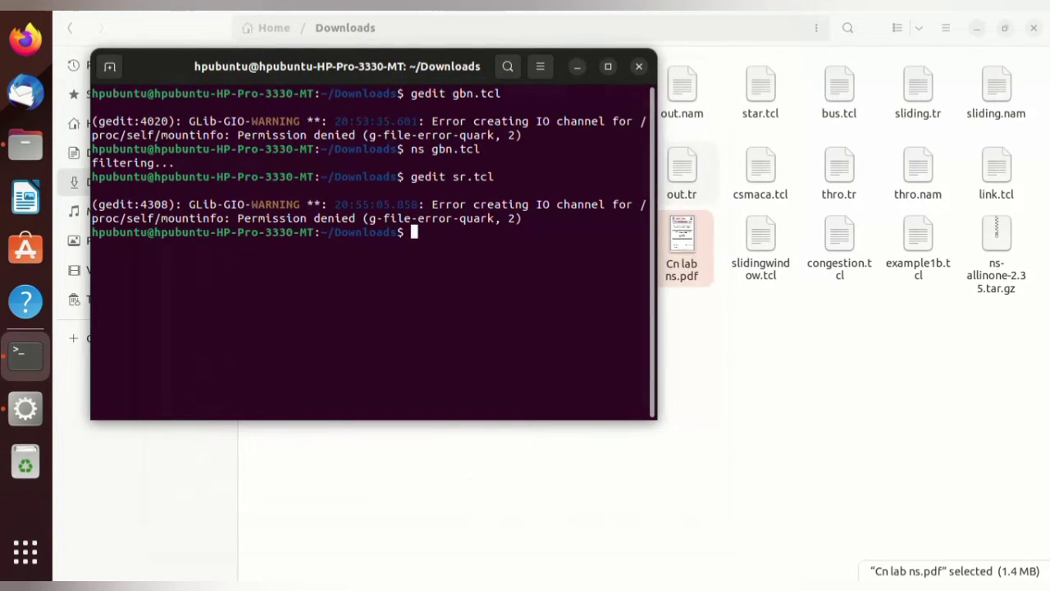
# Run 'ns sr.tcl' to launch the simulation in NAM.
pyautogui.write('ns')
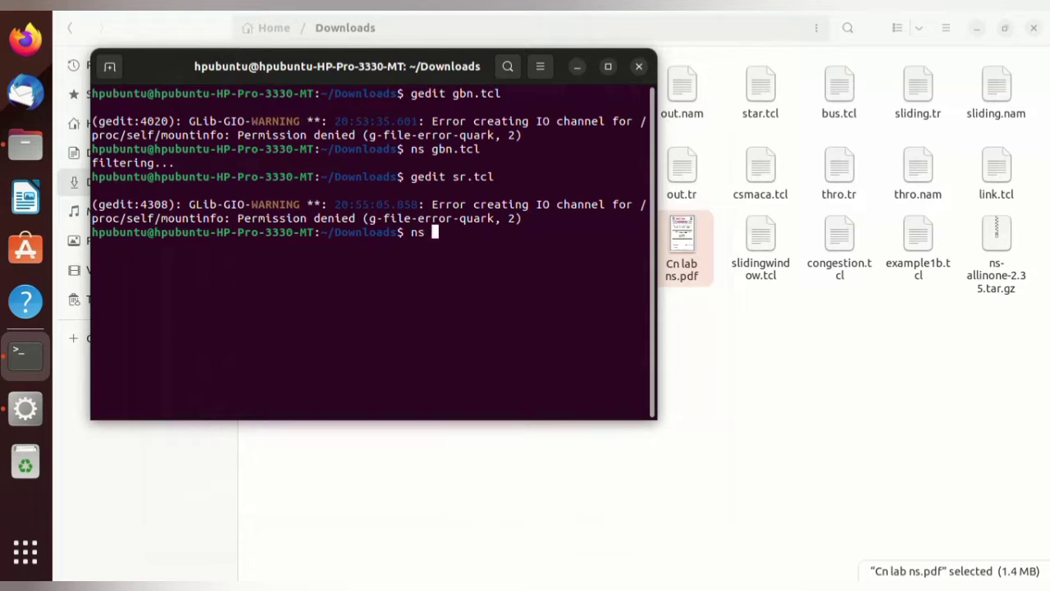
pyautogui.write('sr.')
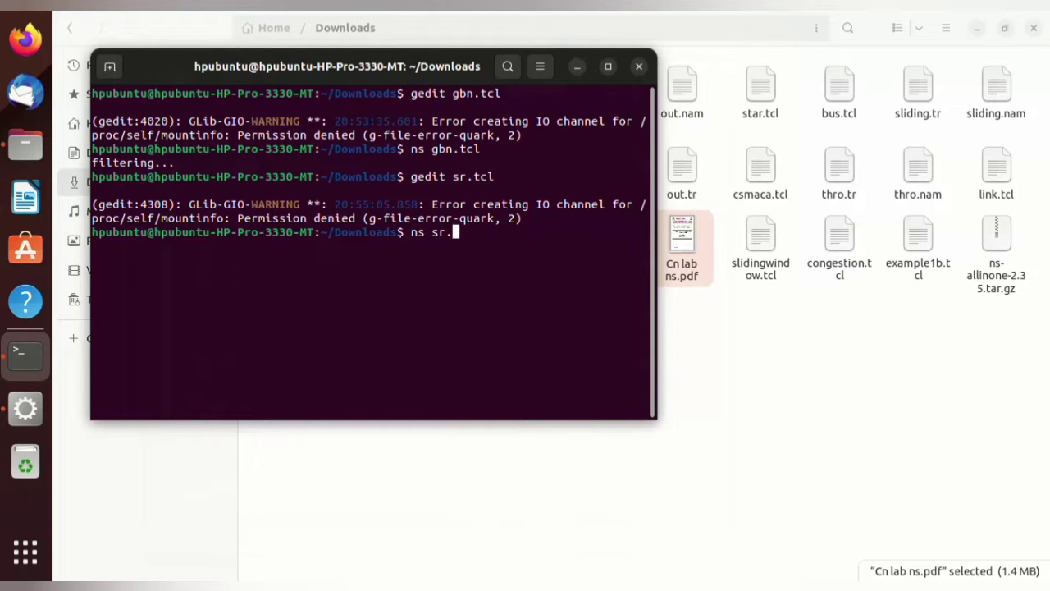
pyautogui.press('Return')
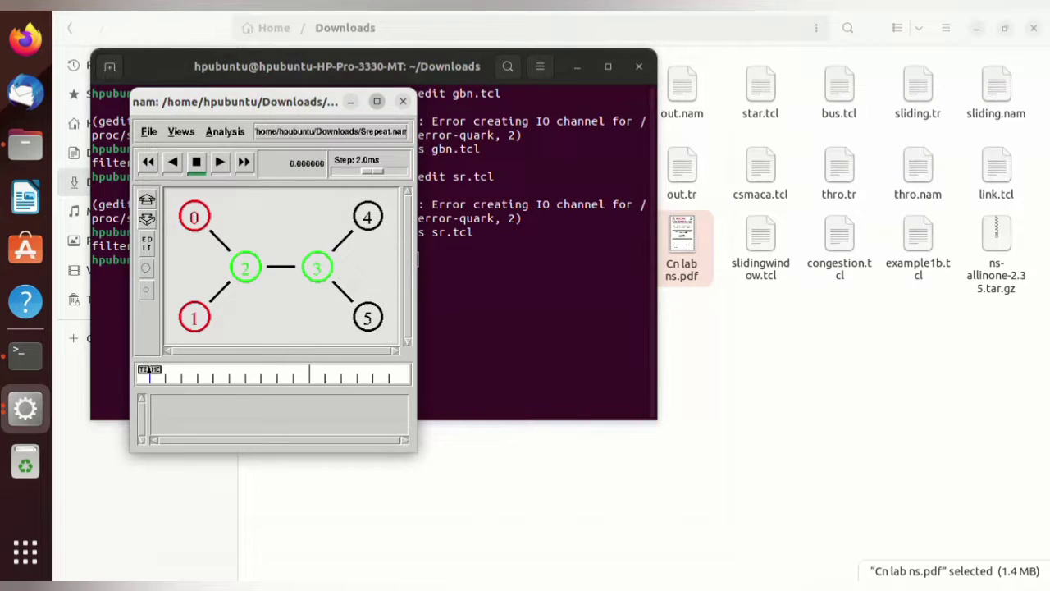
# Maximize the NAM window, start playback, and slow the animation step.
pyautogui.click(377, 101)
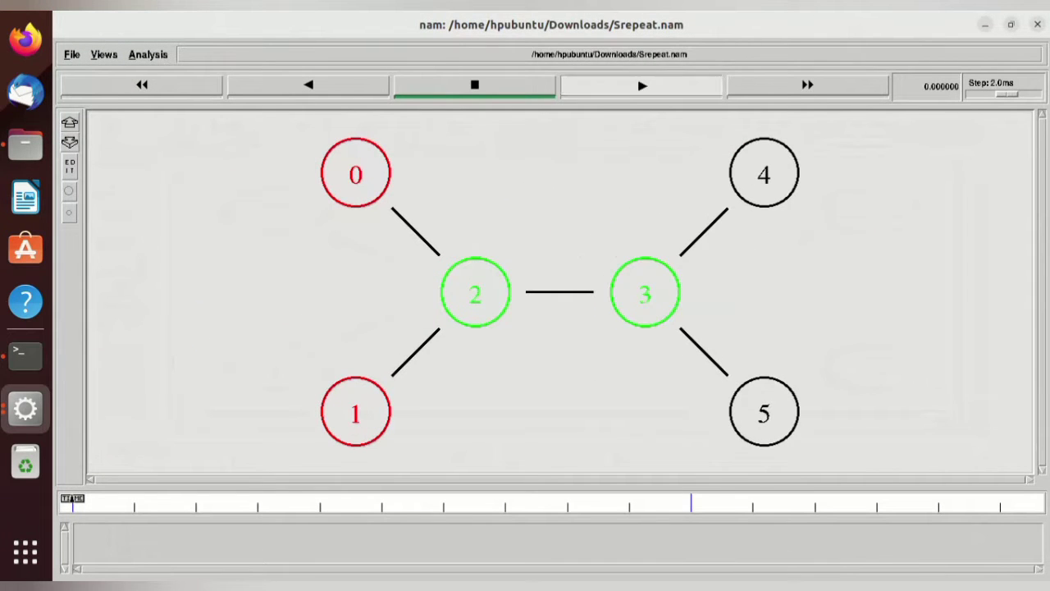
pyautogui.click(641, 85)
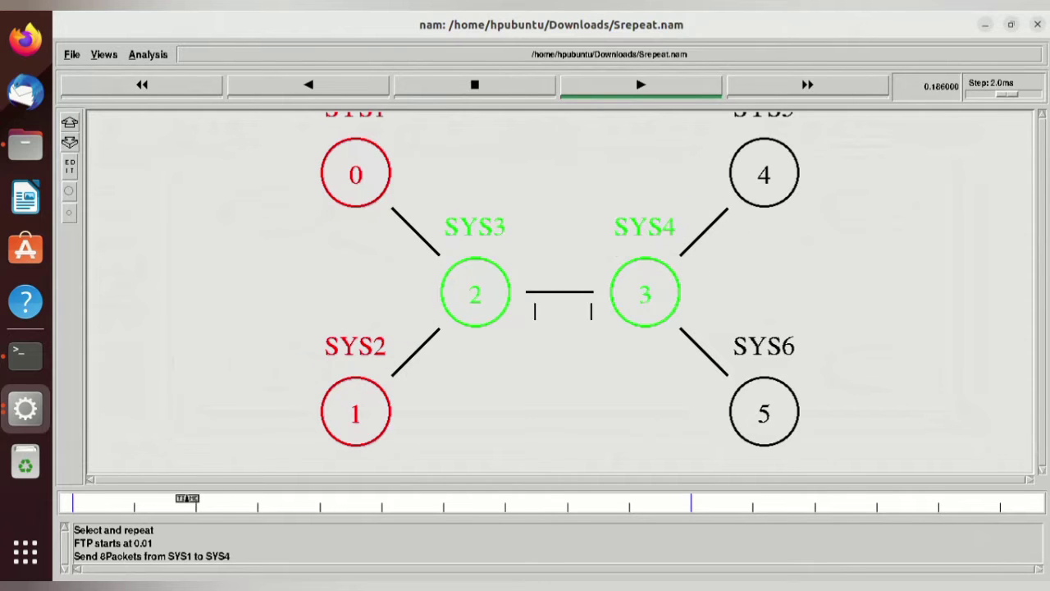
pyautogui.click(639, 85)
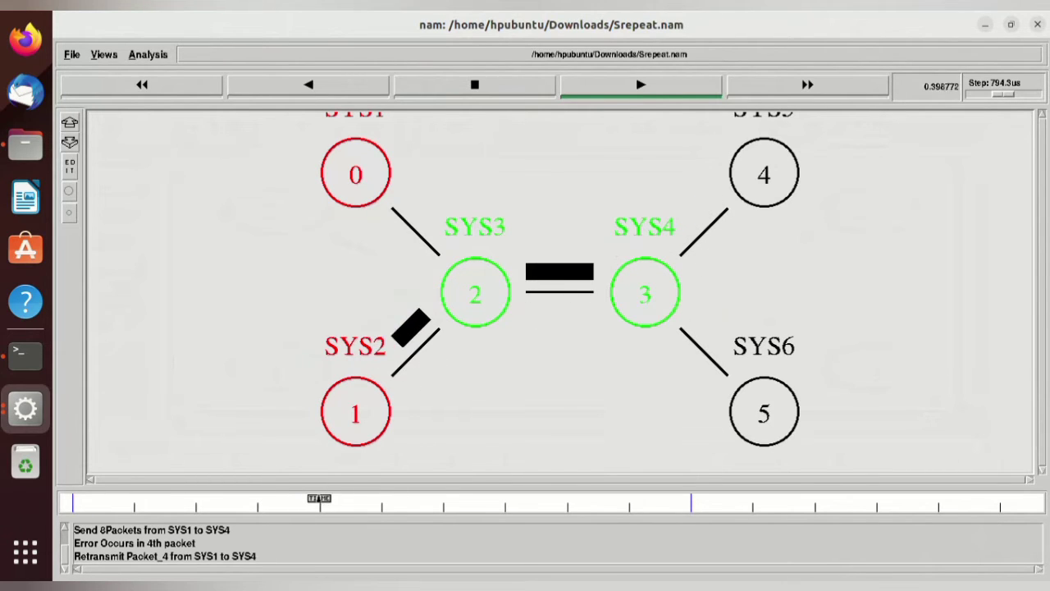
pyautogui.click(640, 85)
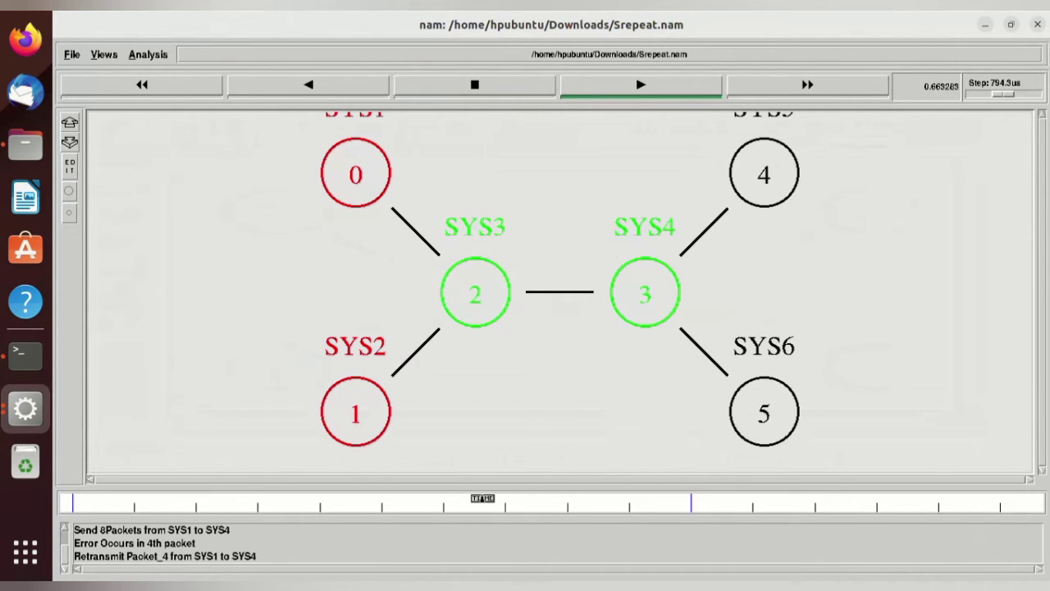
# Let the animation run past the retransmission, then stop playback near 1.28 s.
pyautogui.click(640, 84)
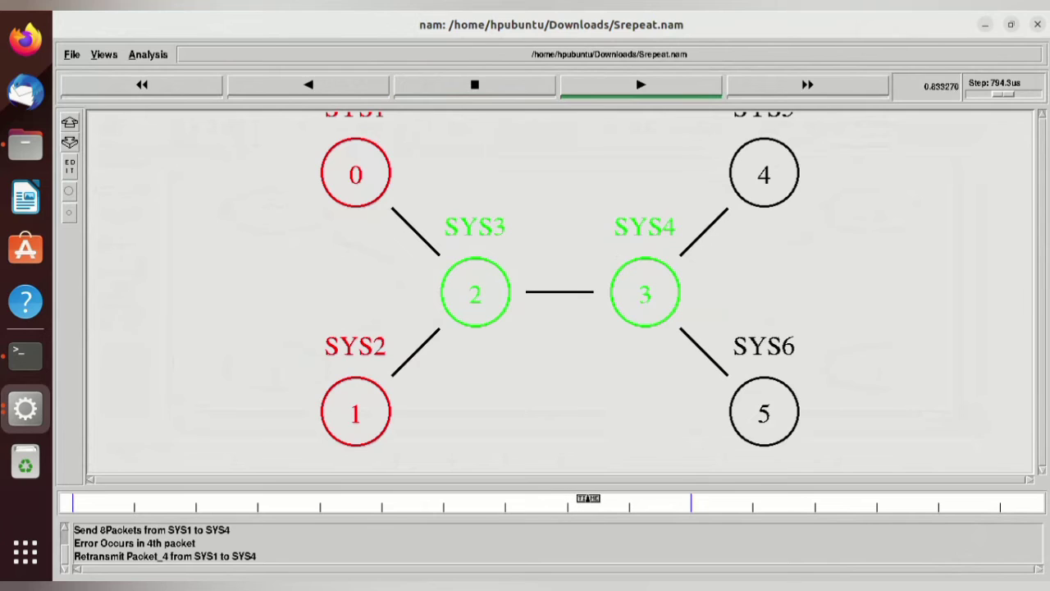
pyautogui.click(640, 85)
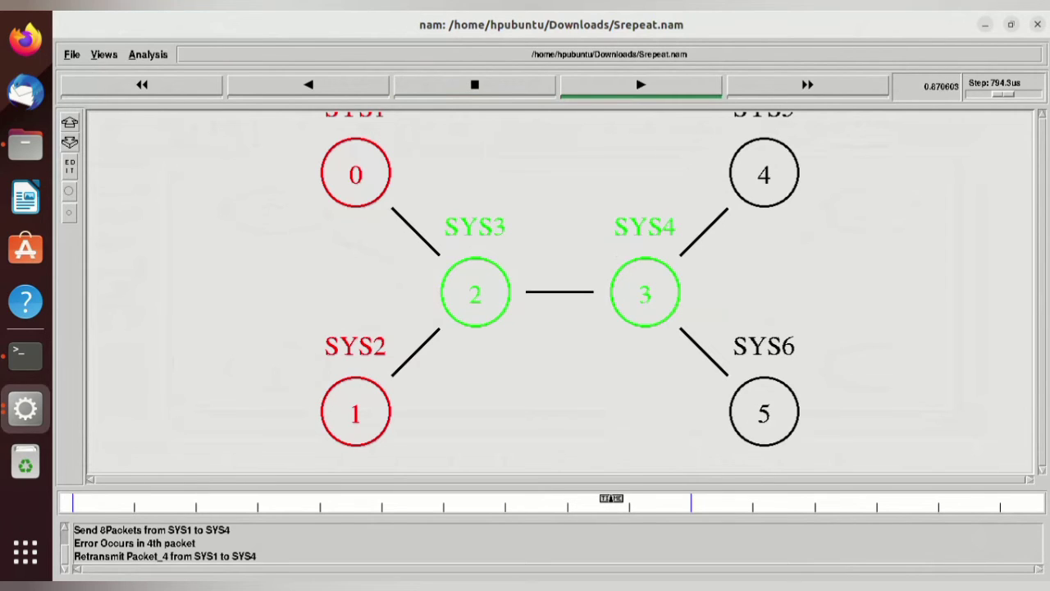
pyautogui.click(640, 85)
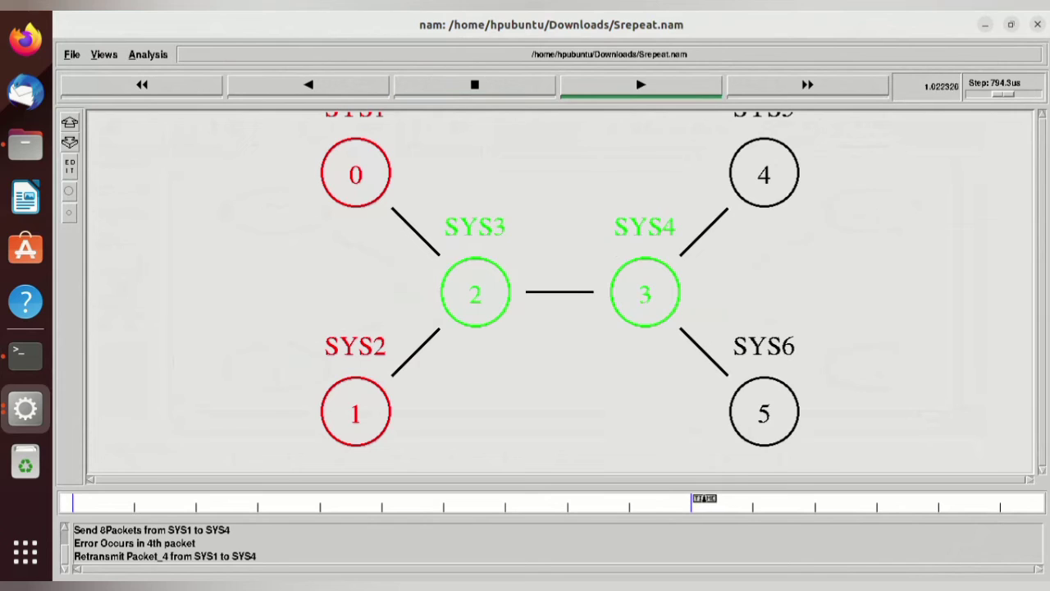
pyautogui.click(640, 84)
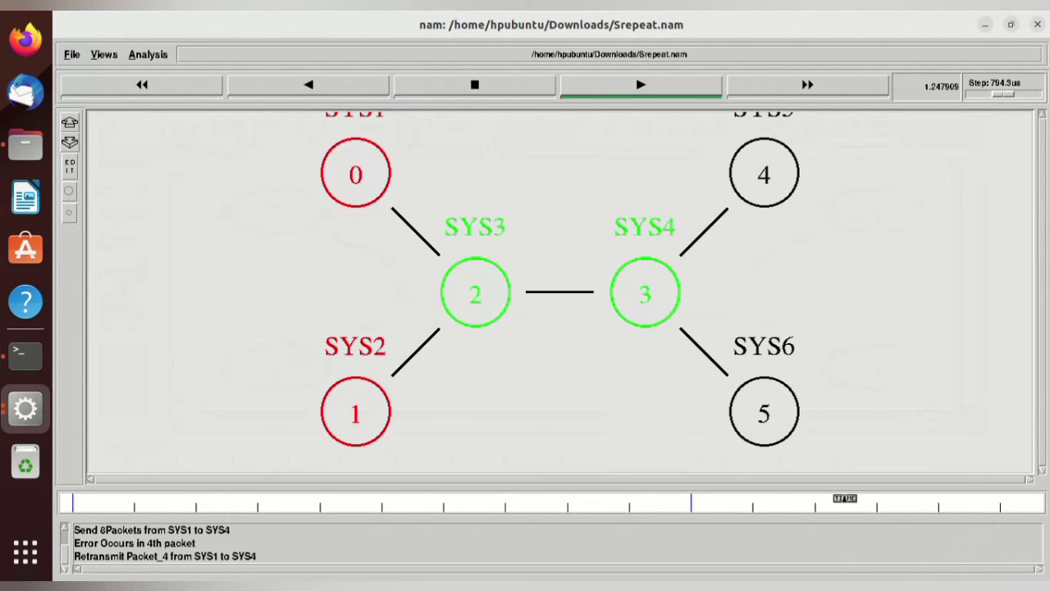
pyautogui.click(475, 85)
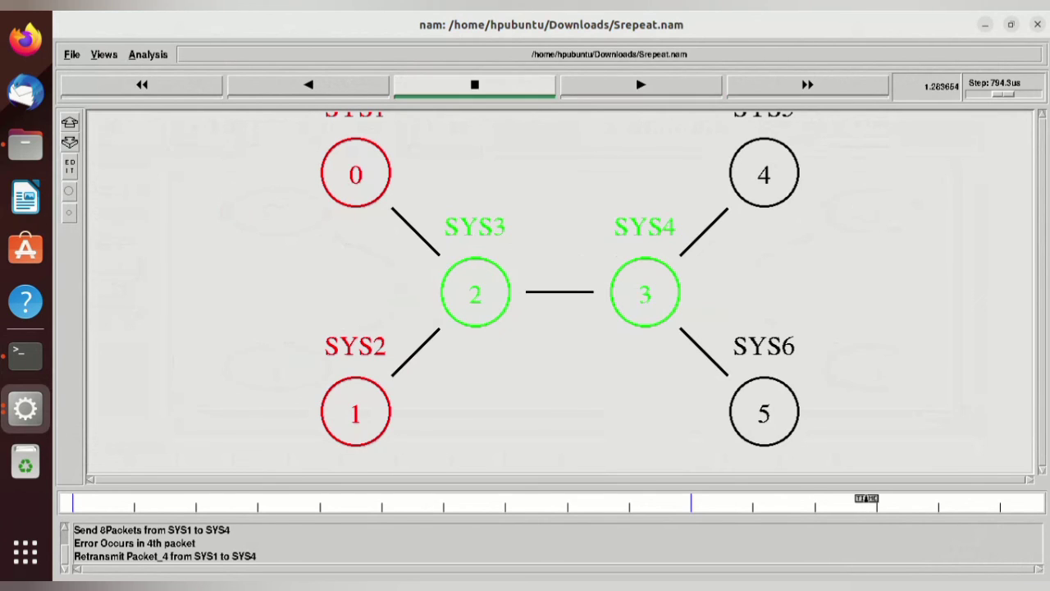